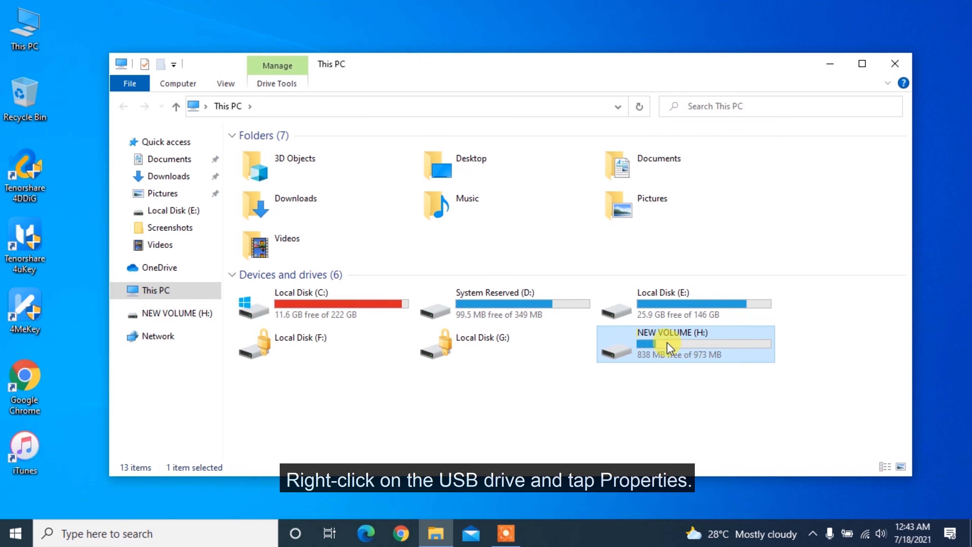
# Run the Properties > Tools error check on NEW VOLUME (H:), which finds no errors, then close File Explorer
pyautogui.click(667, 347)
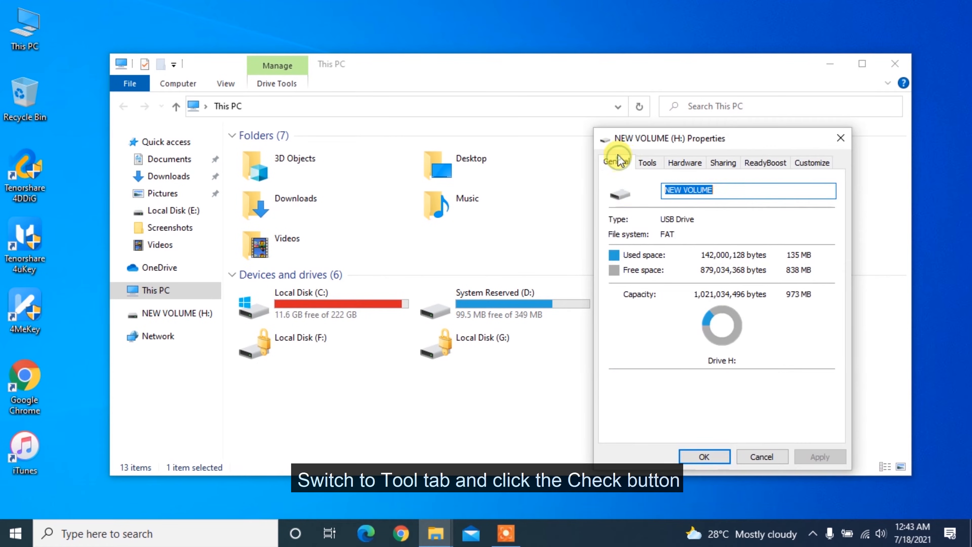
pyautogui.click(647, 162)
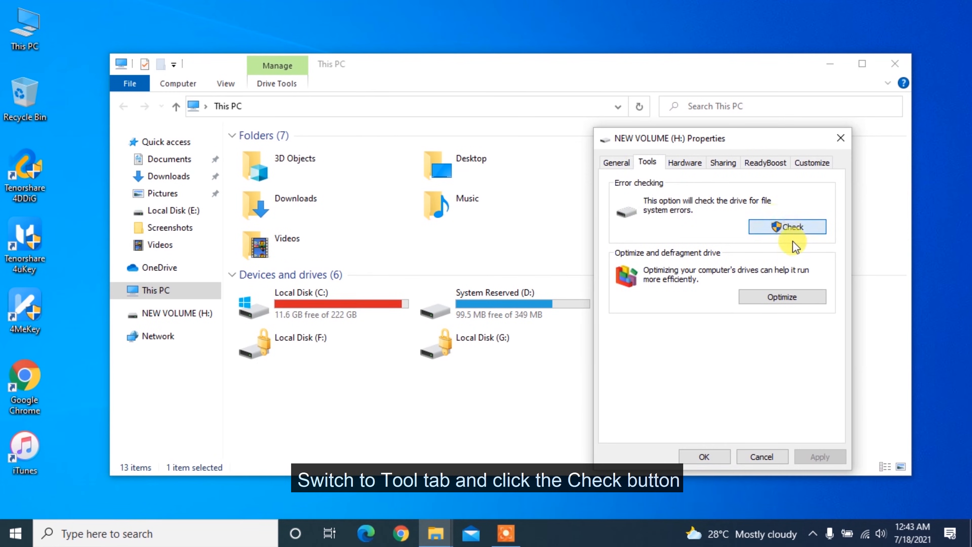
pyautogui.click(787, 227)
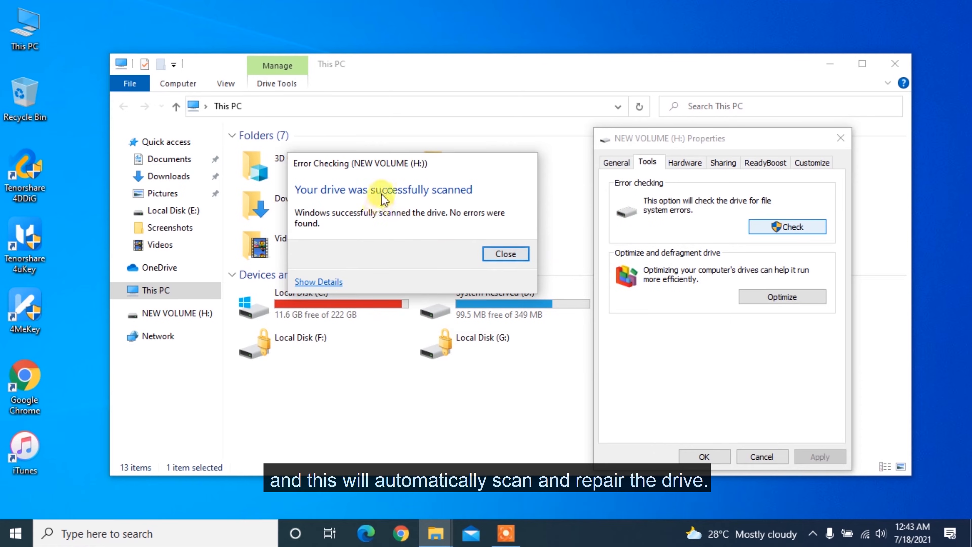
pyautogui.click(505, 253)
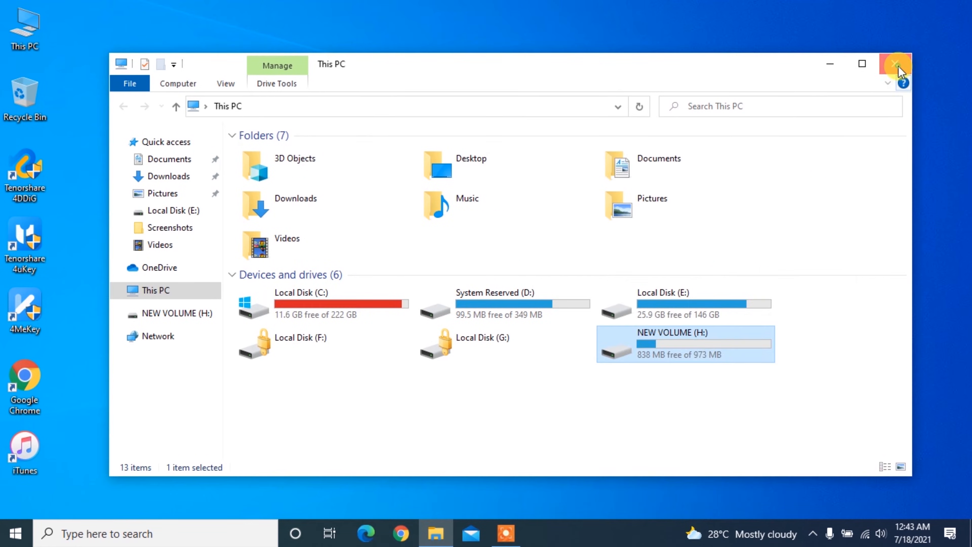
pyautogui.click(895, 64)
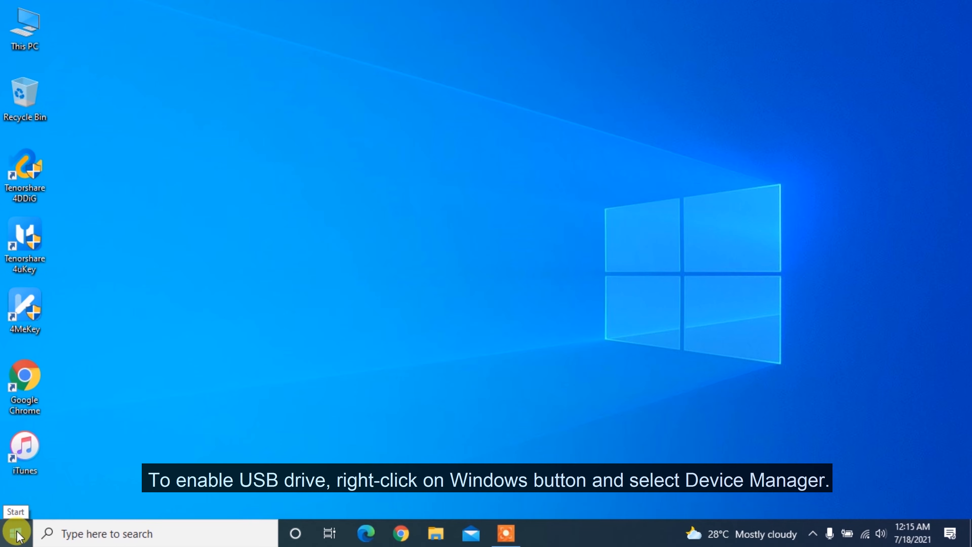
# From the Start menu's Device Manager, enable the USB Mass Storage Device under USB controllers
pyautogui.rightClick(9, 533)
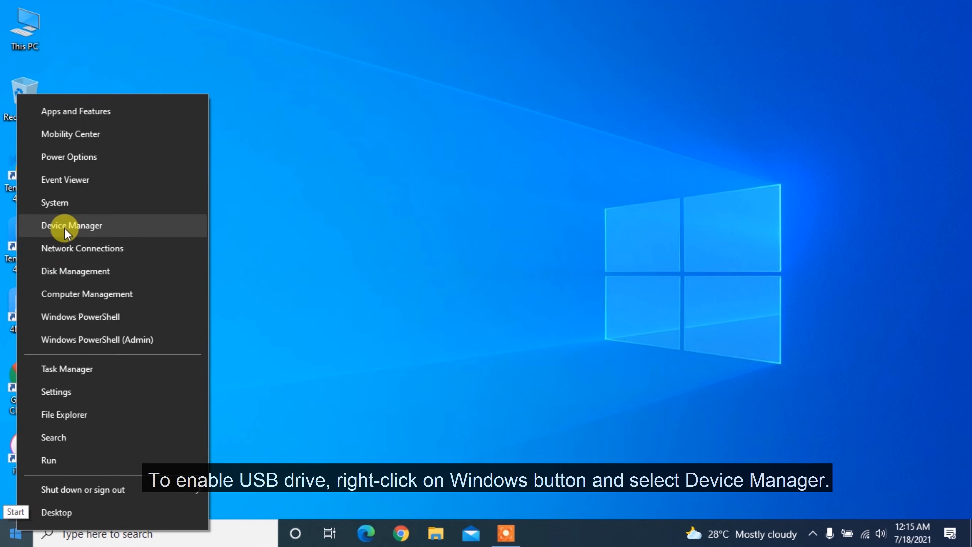
pyautogui.click(71, 224)
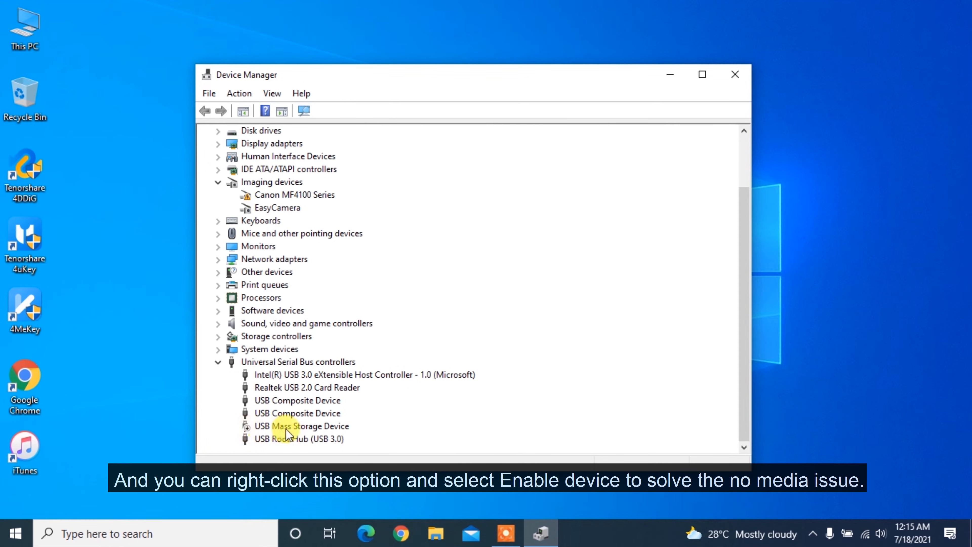
pyautogui.rightClick(302, 426)
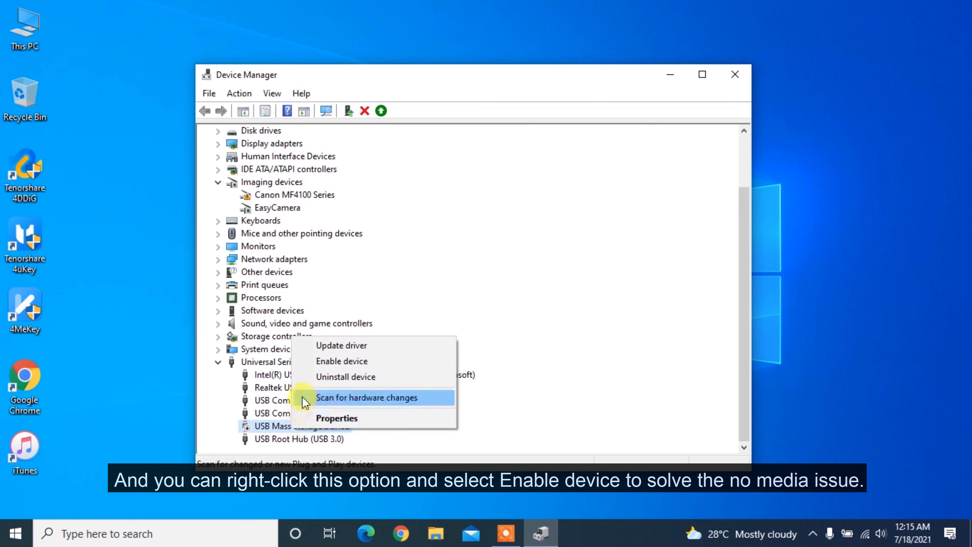
pyautogui.click(366, 397)
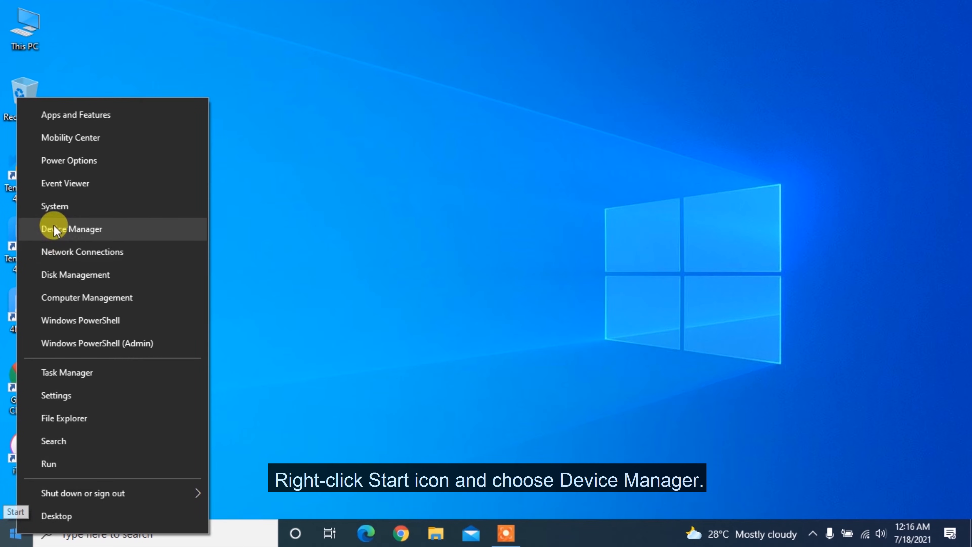
# Uninstall the Kingston DataTraveler 2.0 USB Device from Disk drives, close Device Manager and dismiss the notification
pyautogui.click(73, 229)
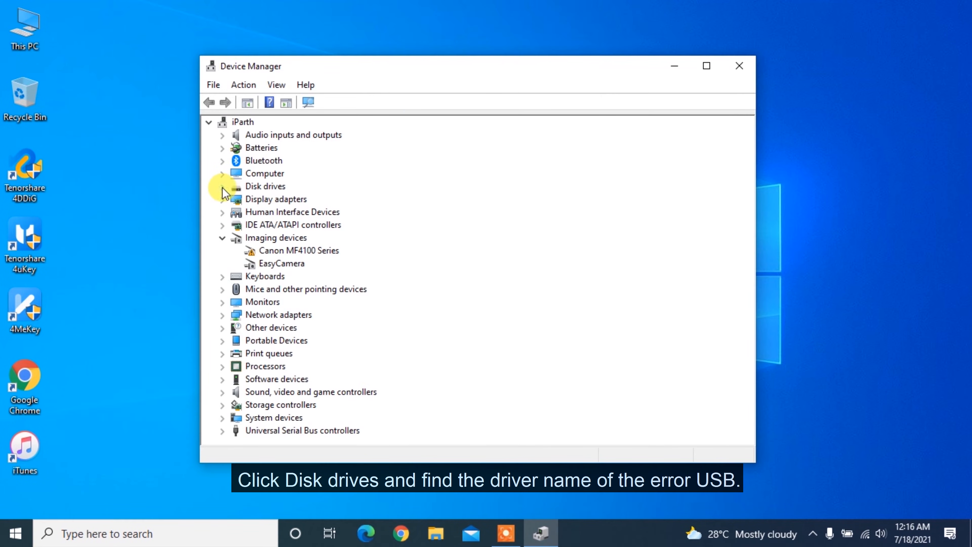
pyautogui.click(265, 186)
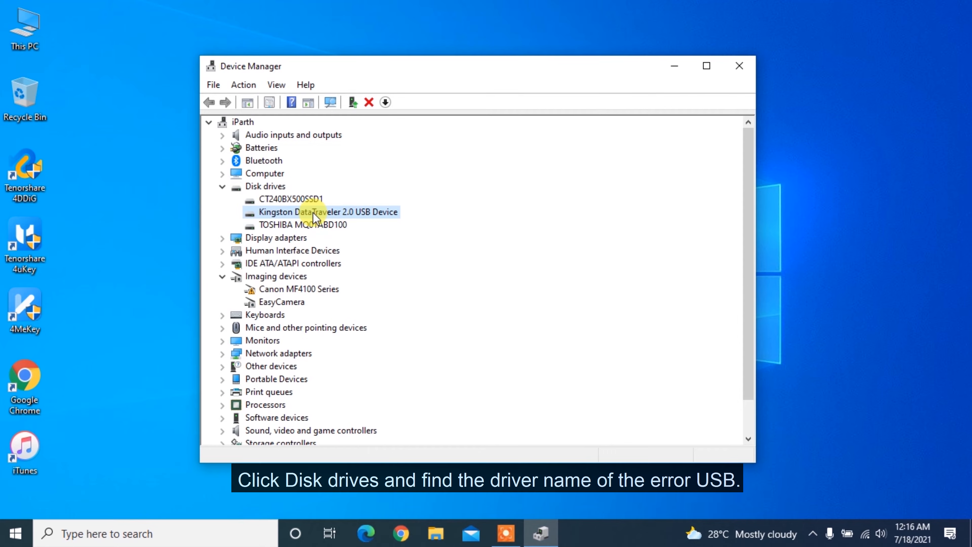
pyautogui.click(348, 251)
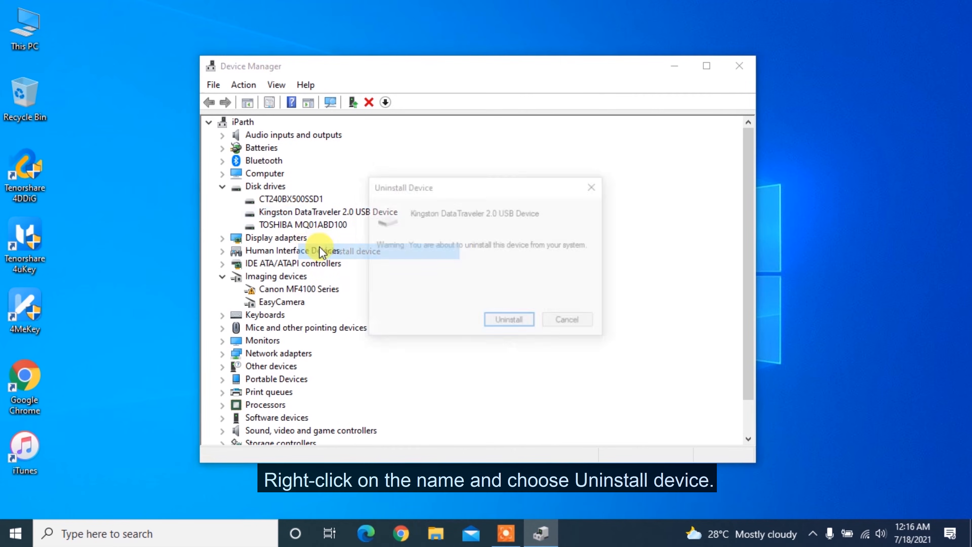
pyautogui.click(508, 318)
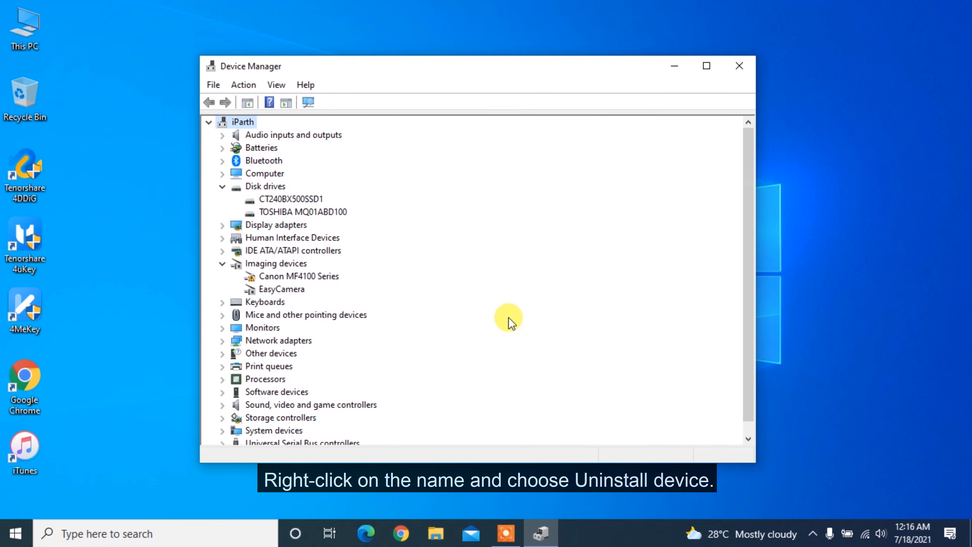
pyautogui.click(738, 65)
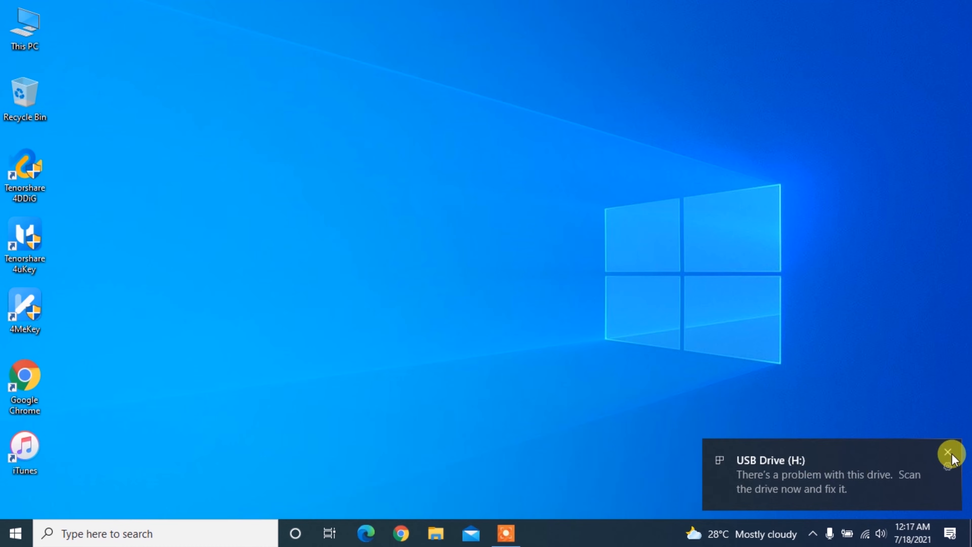
pyautogui.click(950, 452)
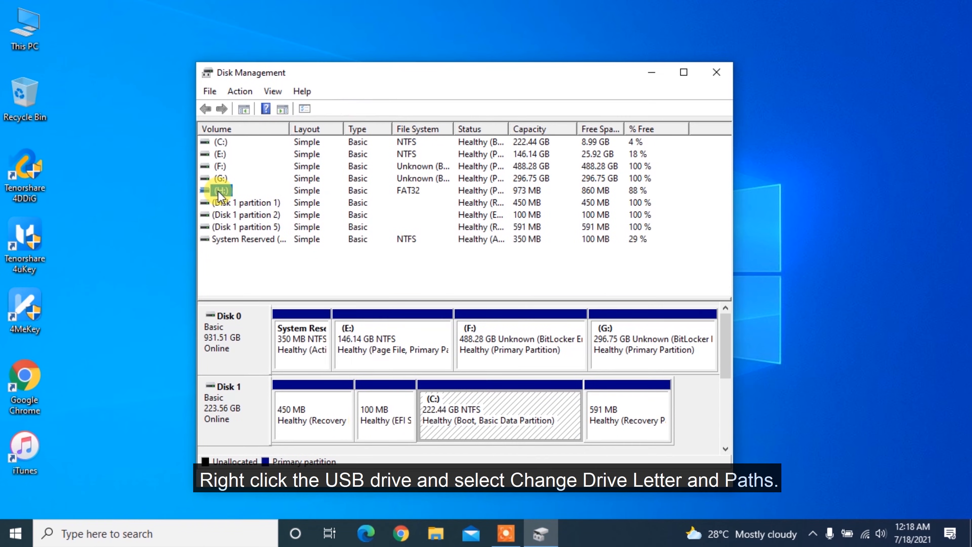
# Reassign USB volume H: the drive letter I and accept the drive-letter dependency warning
pyautogui.rightClick(218, 190)
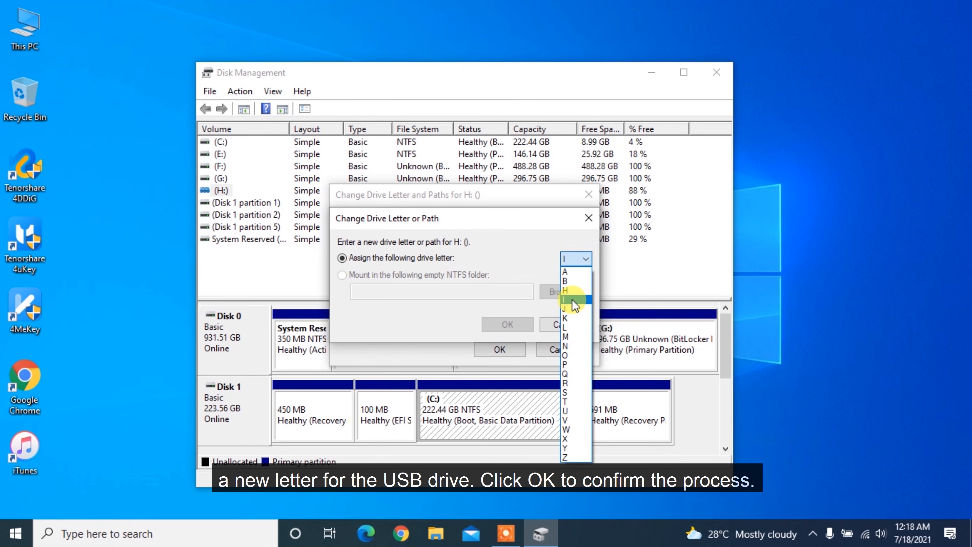
pyautogui.click(499, 349)
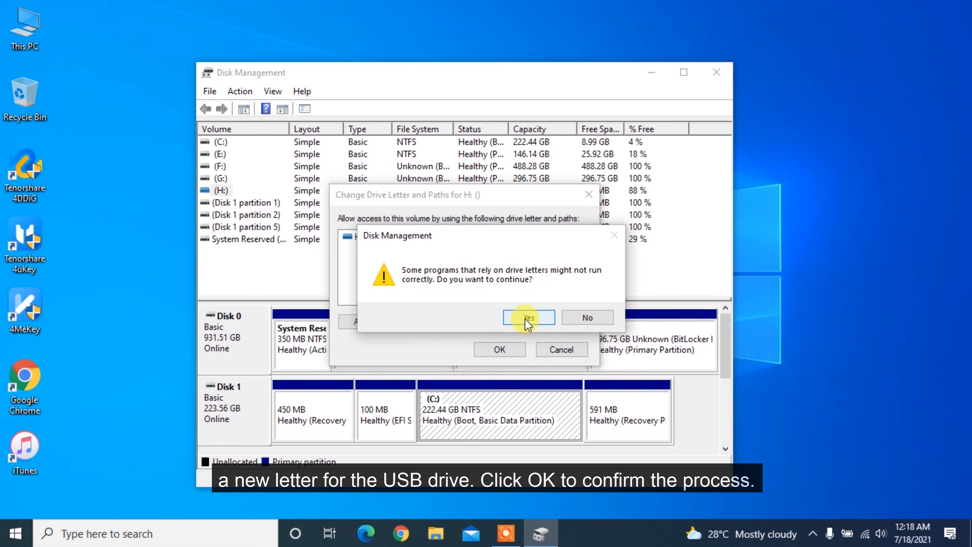
pyautogui.click(528, 317)
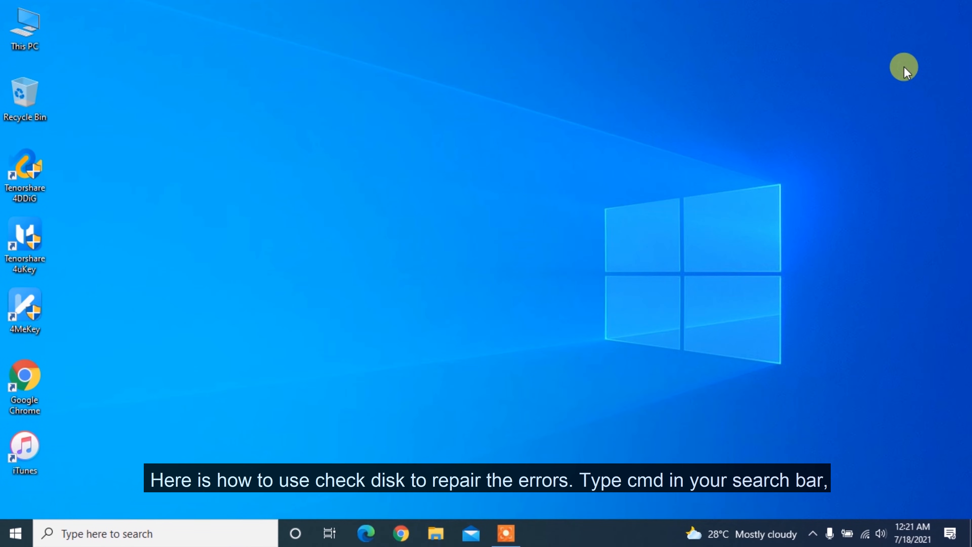
# In an administrator Command Prompt run chkdsk H: /f /r /x, which finds no problems, then exit
pyautogui.click(106, 533)
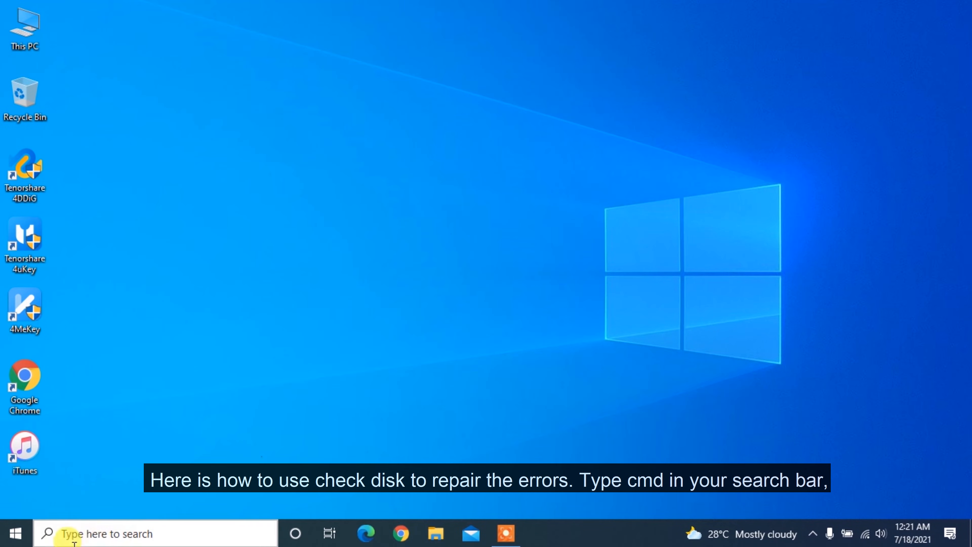
pyautogui.write('cmd')
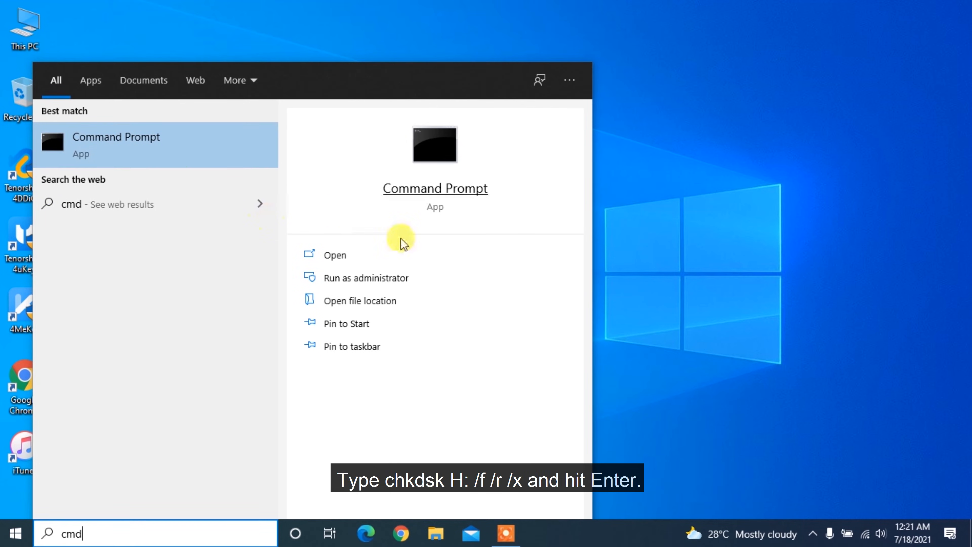
pyautogui.click(367, 277)
pyautogui.write('chkdsk H:/f/r')
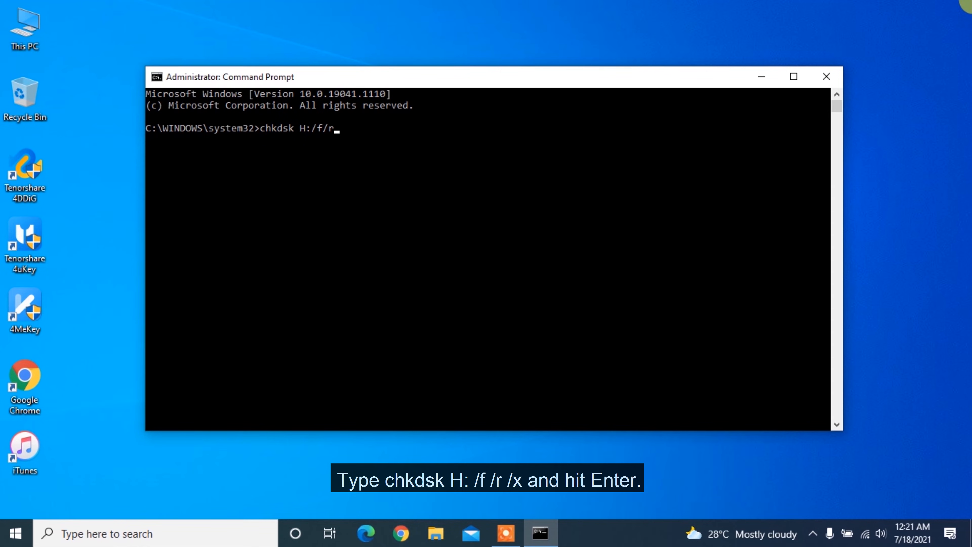
pyautogui.write('/x')
pyautogui.press('Enter')
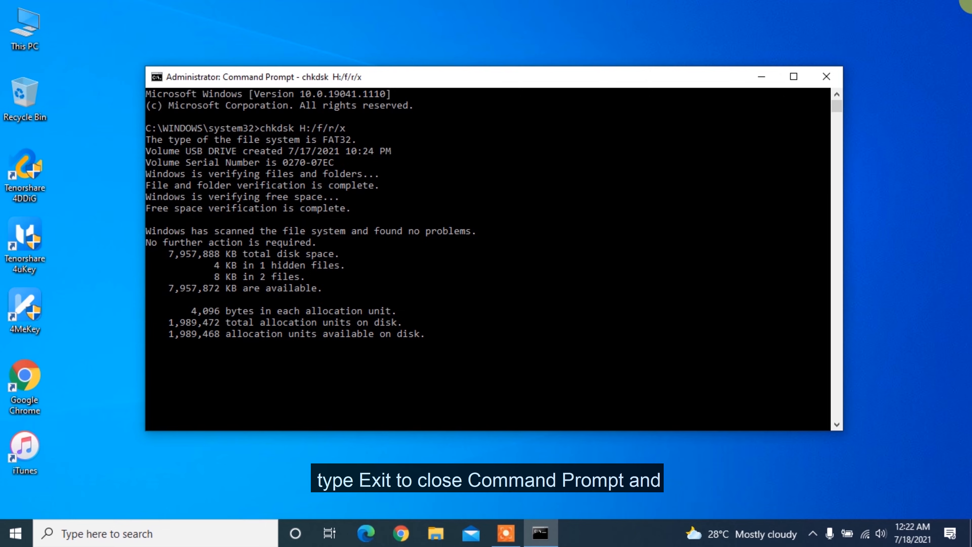
pyautogui.write('exit')
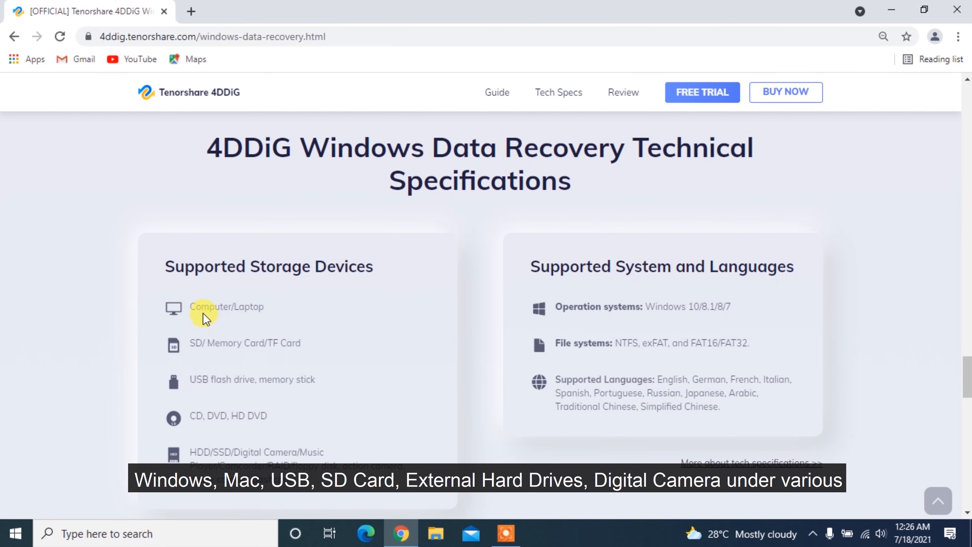
pyautogui.moveTo(270, 403)
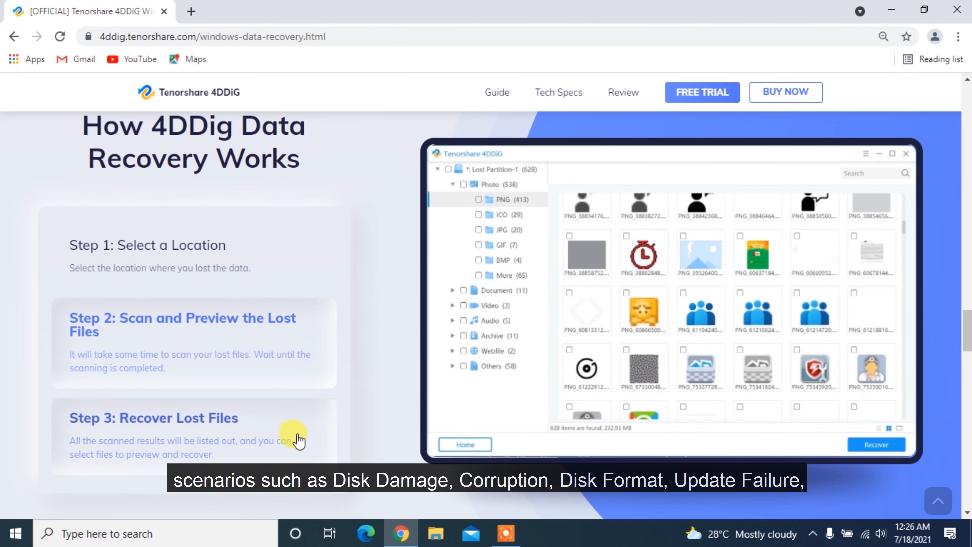
# Scroll down the 4DDiG product page and start the FREE DOWNLOAD For Windows
pyautogui.scroll(-3)
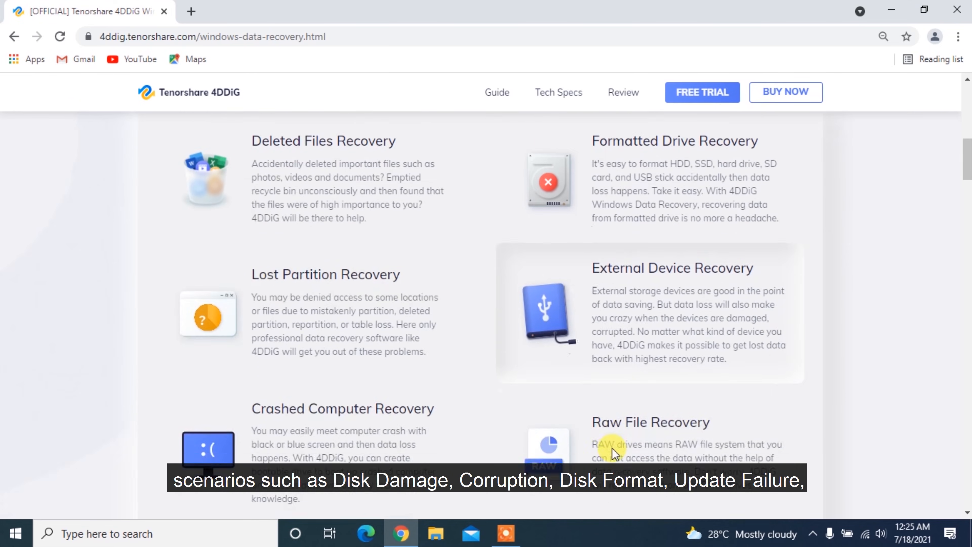
pyautogui.scroll(-3)
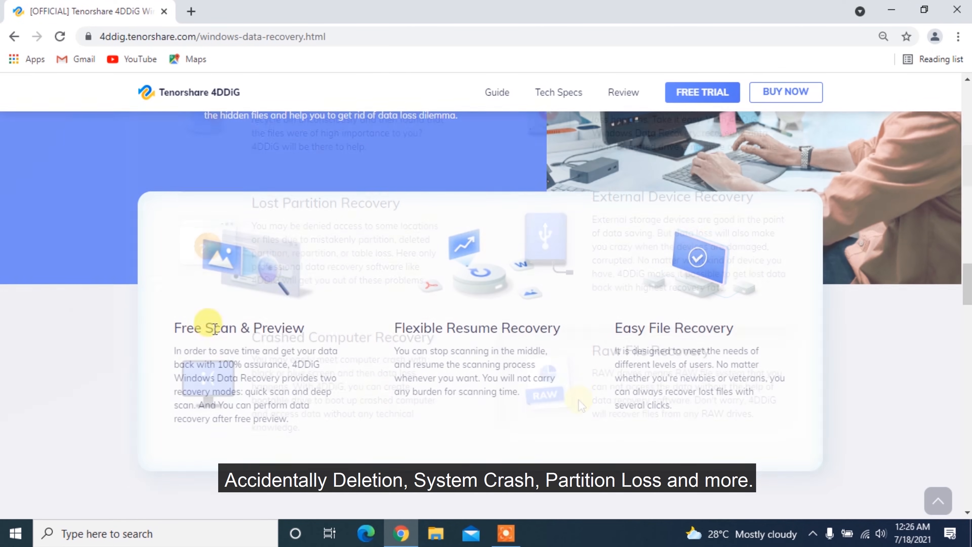
pyautogui.scroll(-3)
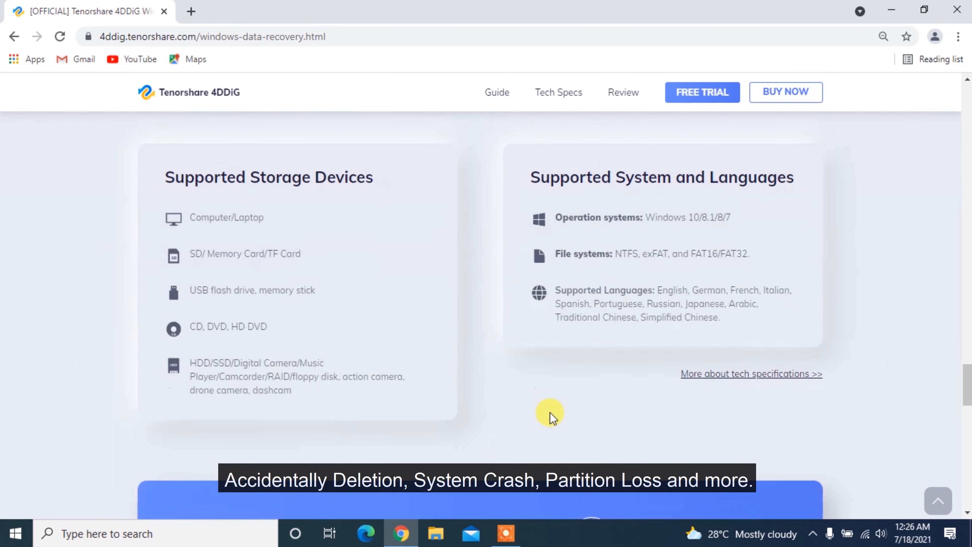
pyautogui.scroll(-3)
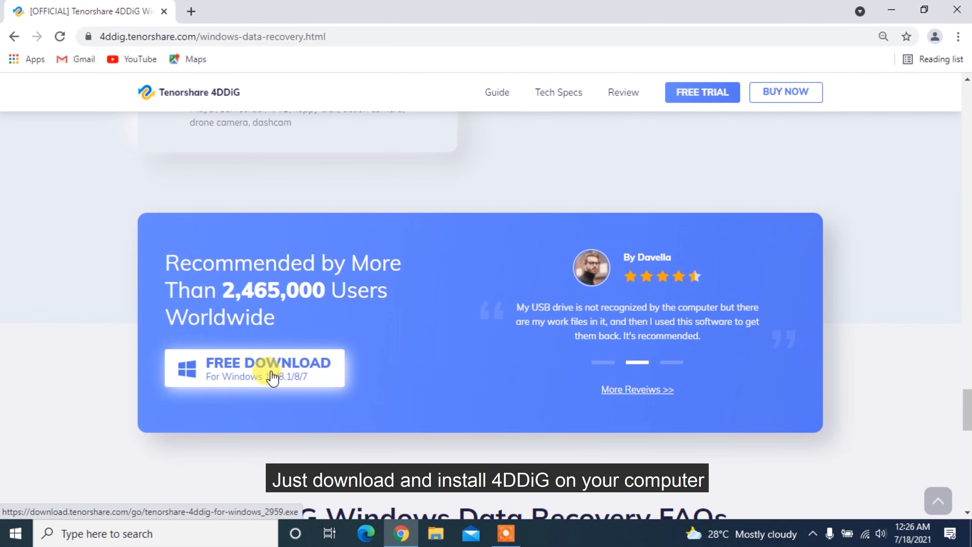
pyautogui.click(269, 363)
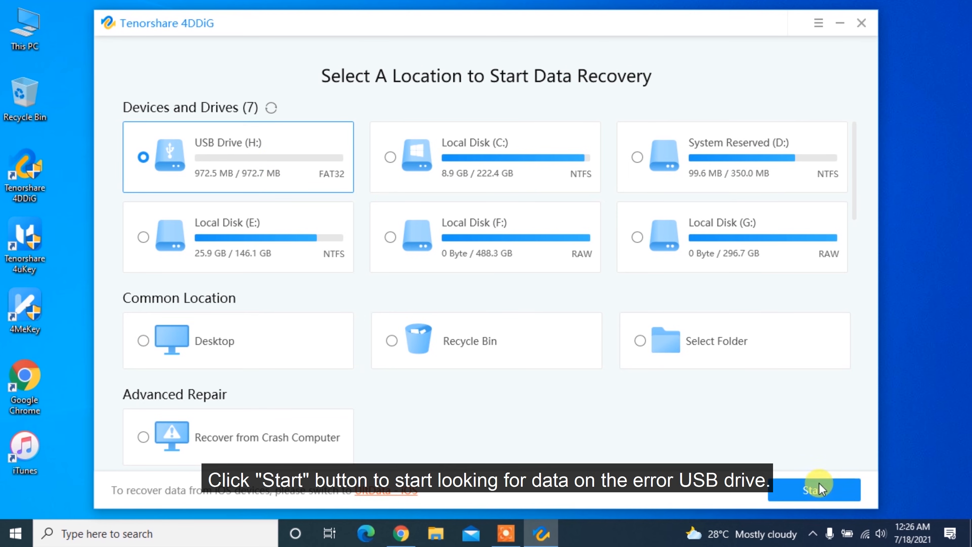
# Scan USB Drive (H:), then recover all 17 found files to the chosen desktop folder
pyautogui.click(814, 489)
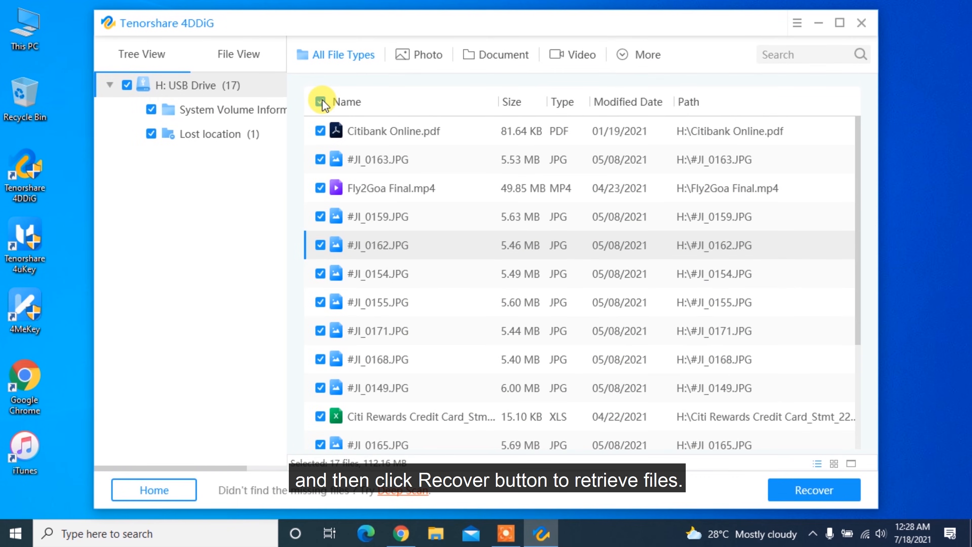
pyautogui.click(814, 490)
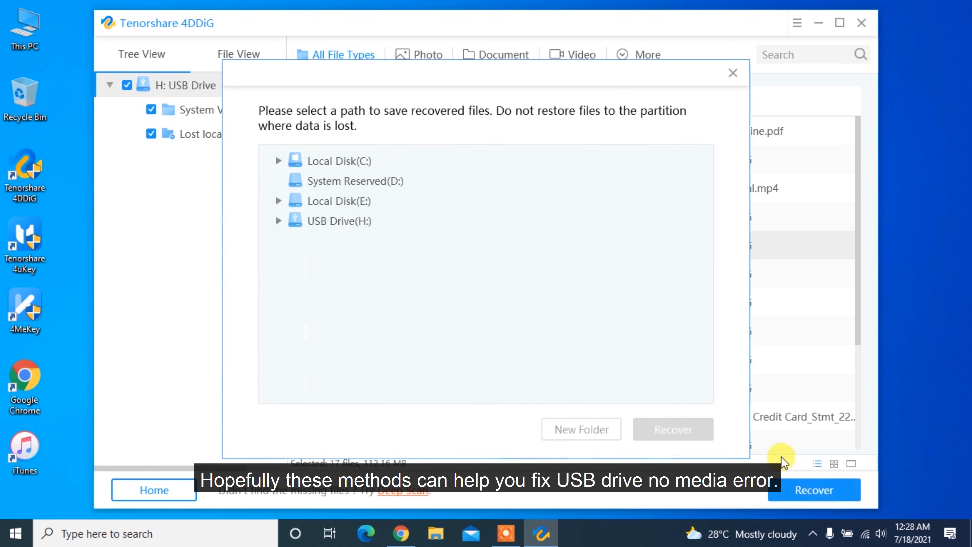
pyautogui.click(672, 429)
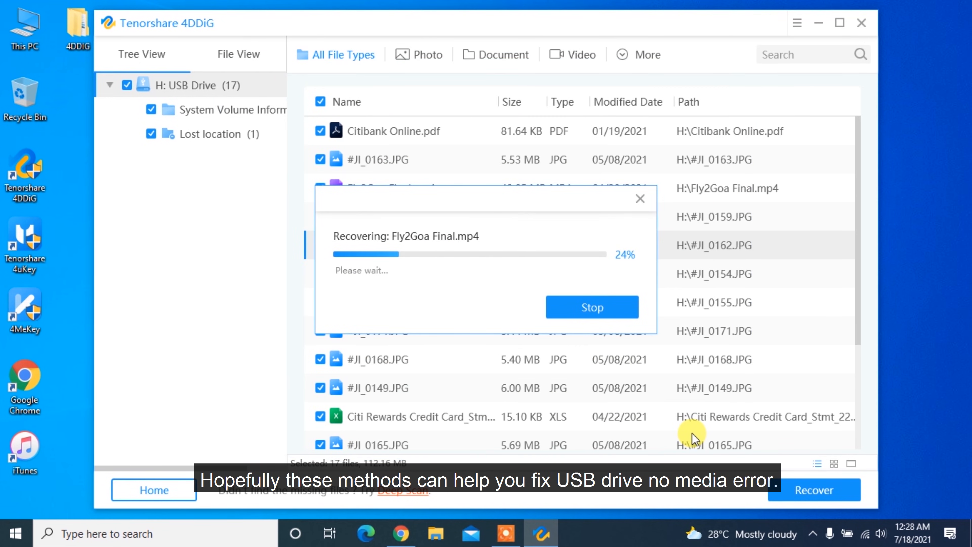